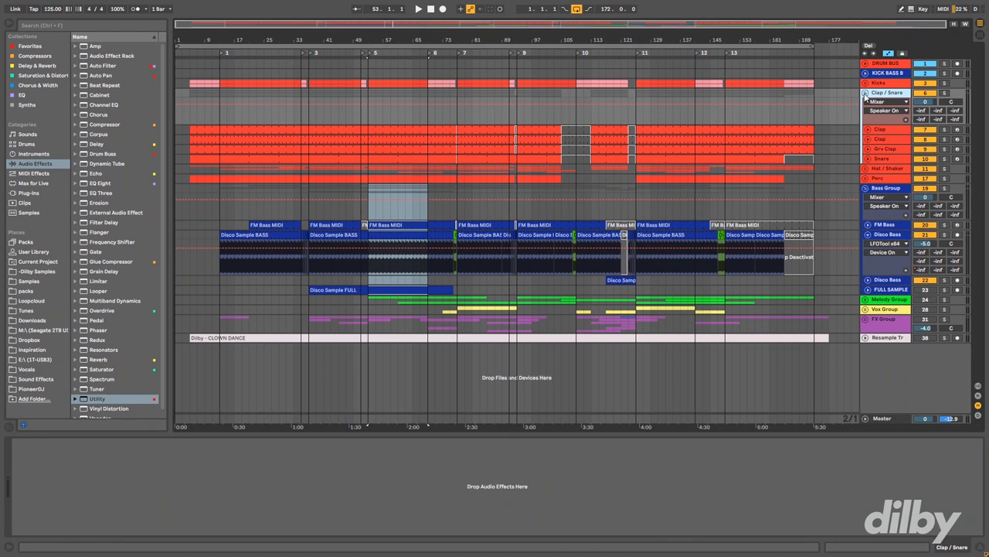
Step: Bring a drum clip's sparse MIDI note hits into the Clip View editor for inspection
left_click(888, 92)
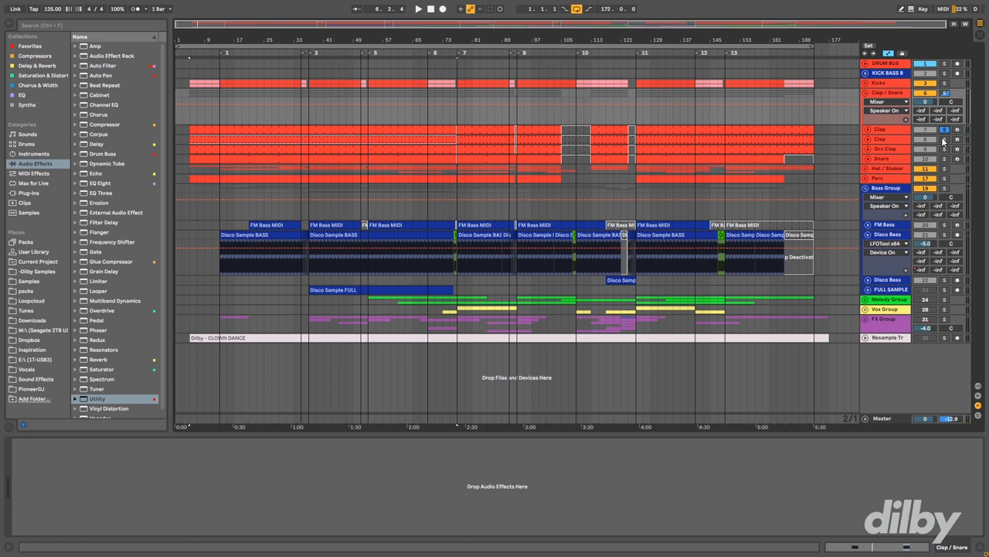
left_click(417, 9)
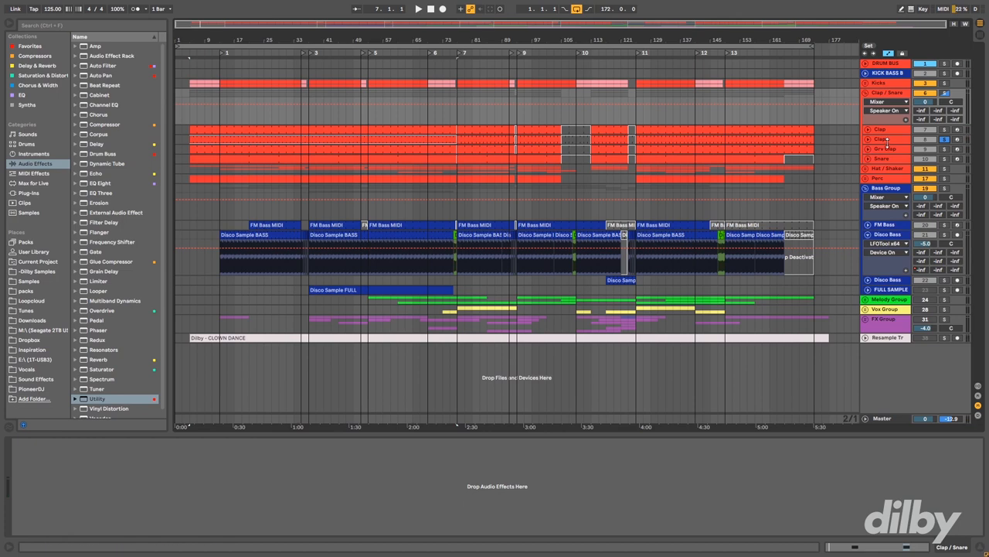
left_click(881, 139)
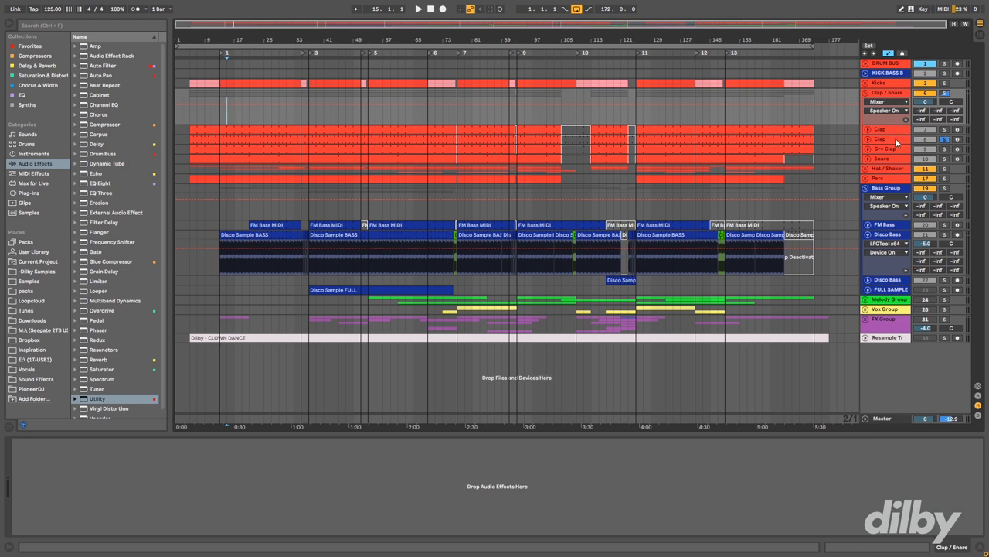
mouse_move(935, 142)
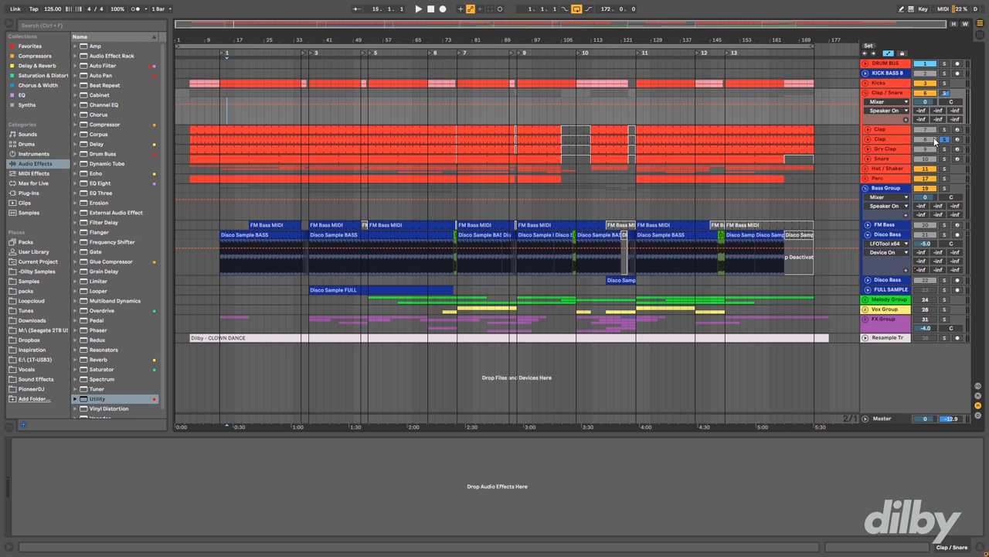
left_click(417, 9)
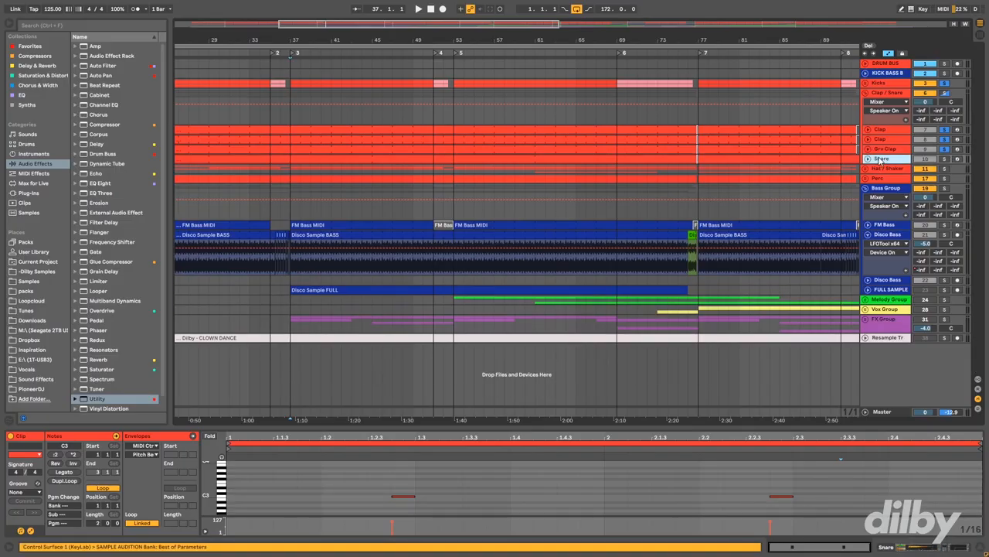
Step: Show the snare track's Simpler sample with its Overdrive and EQ Eight effects
left_click(881, 157)
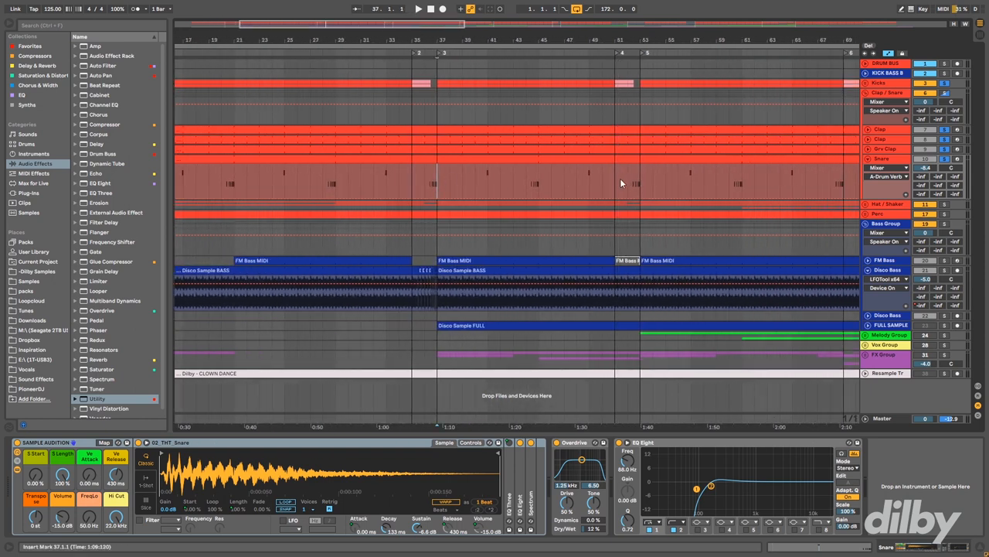
left_click(628, 192)
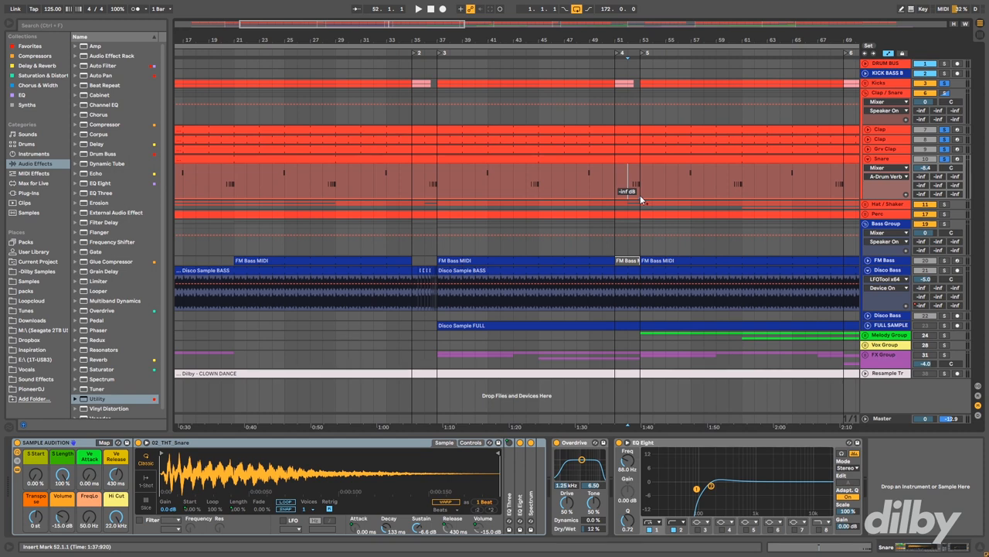